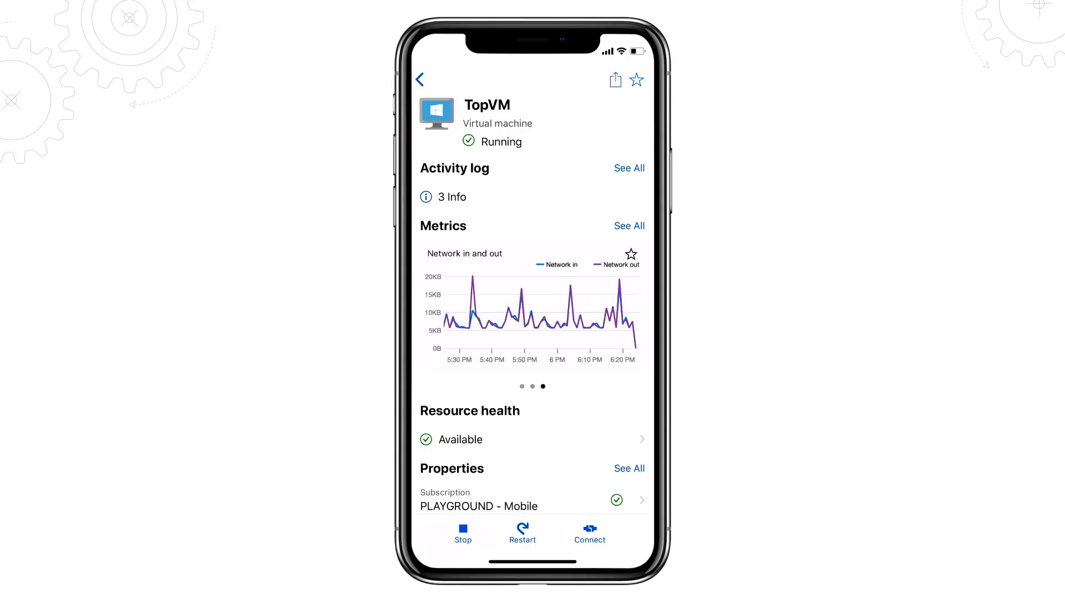
Go back from TopVM to Favorites and open the side menu with accounts expanded
click(420, 79)
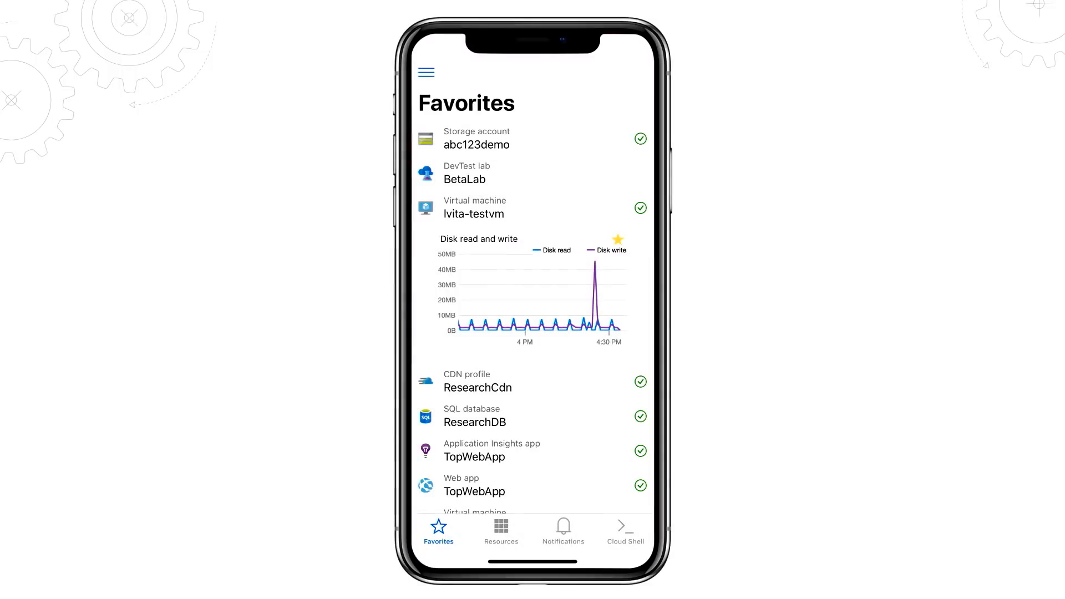
click(426, 72)
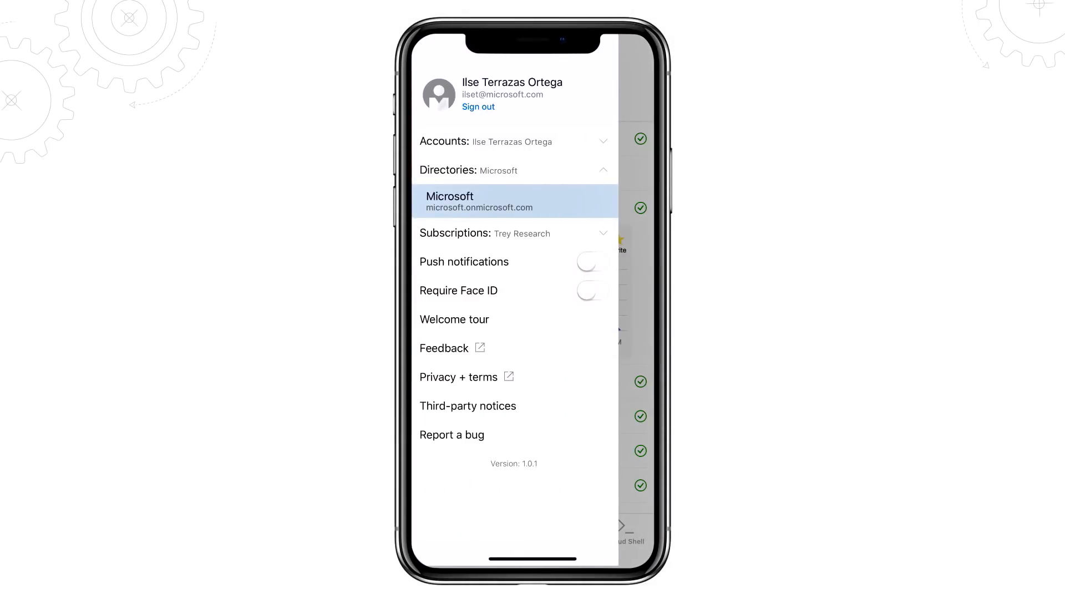
click(592, 261)
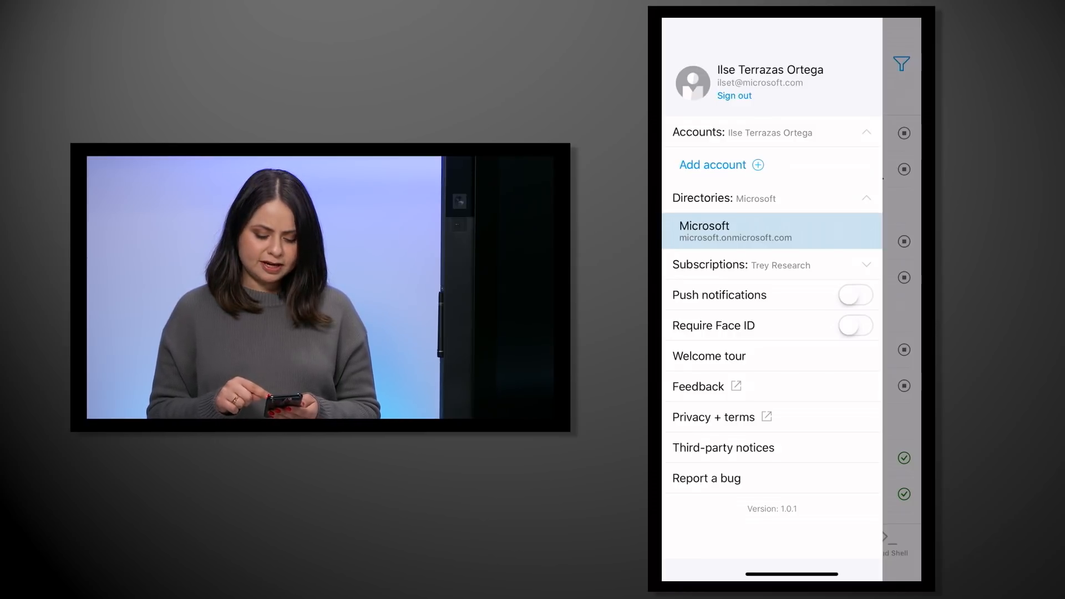
Close the settings pane and show the All resources list from AceLab
click(856, 294)
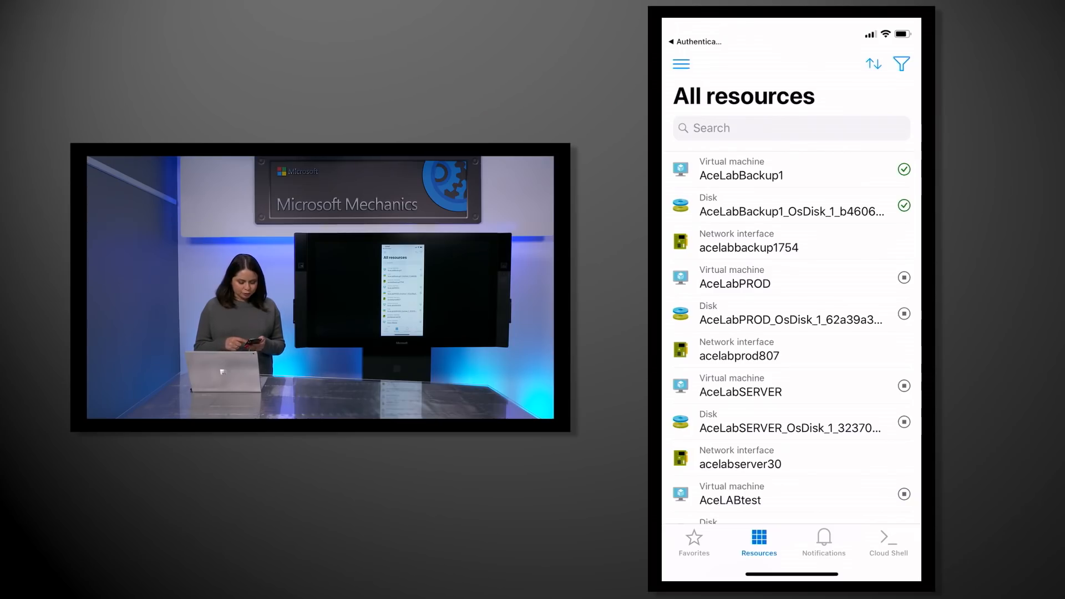
Scroll through the All resources list and activate the Search field
scroll(down, 3)
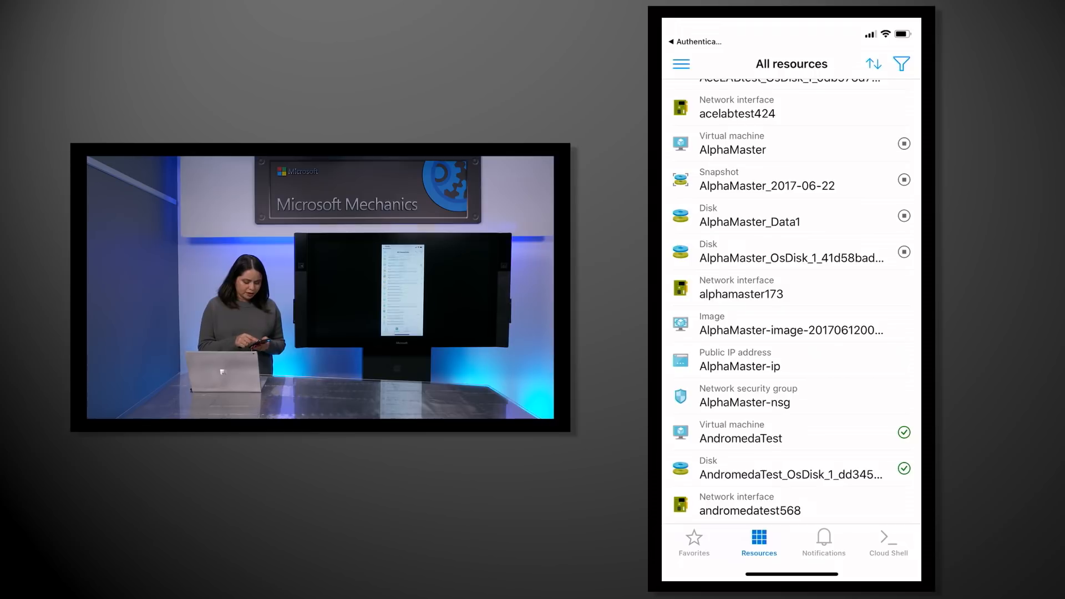
scroll(down, 3)
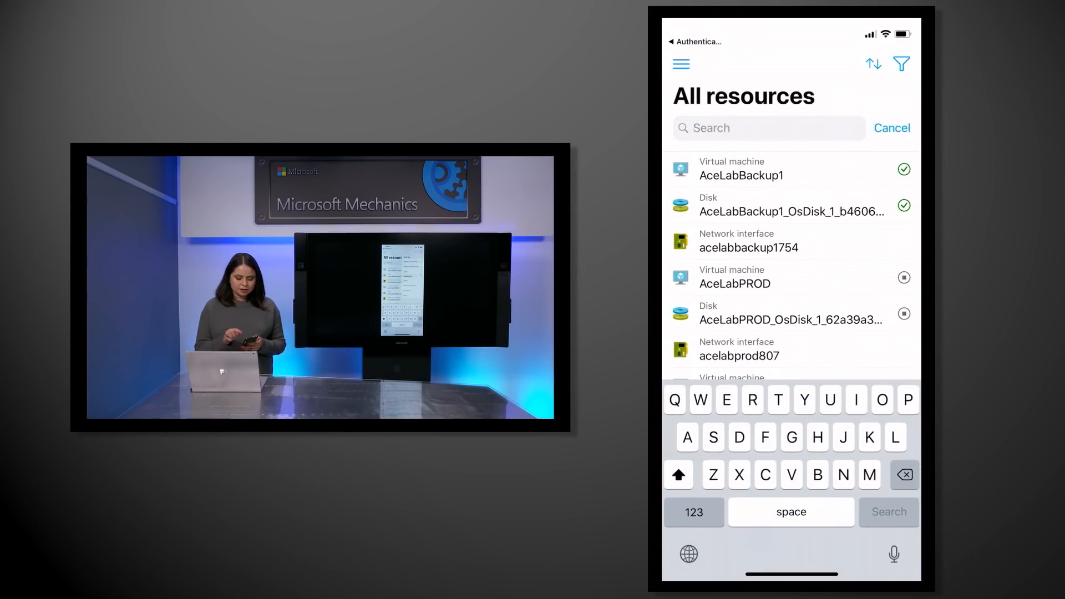
click(873, 63)
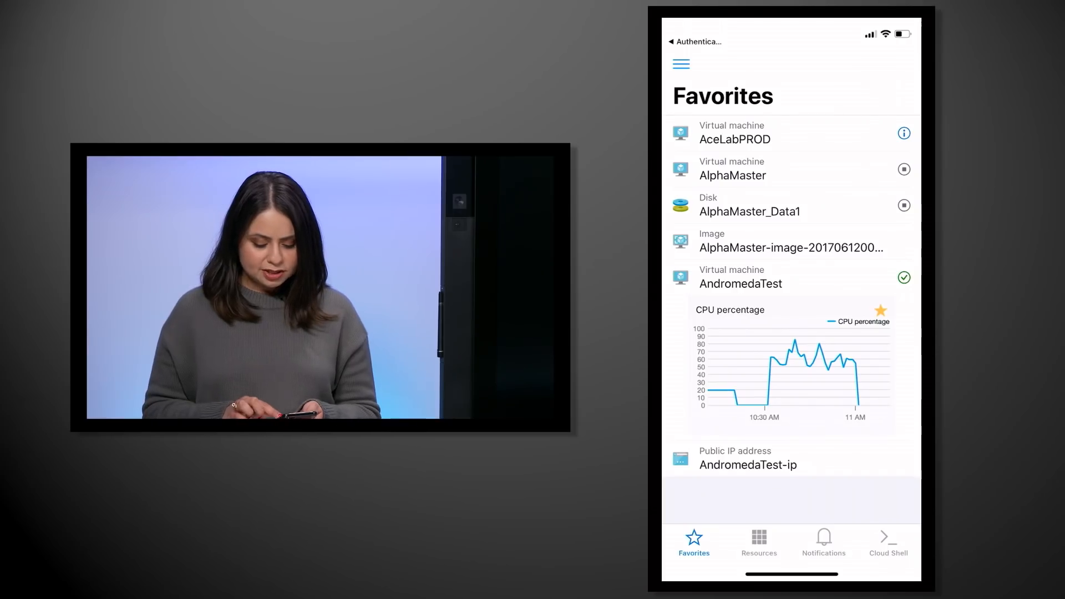
Review the starred resources and AndromedaTest CPU percentage chart in Favorites
click(823, 544)
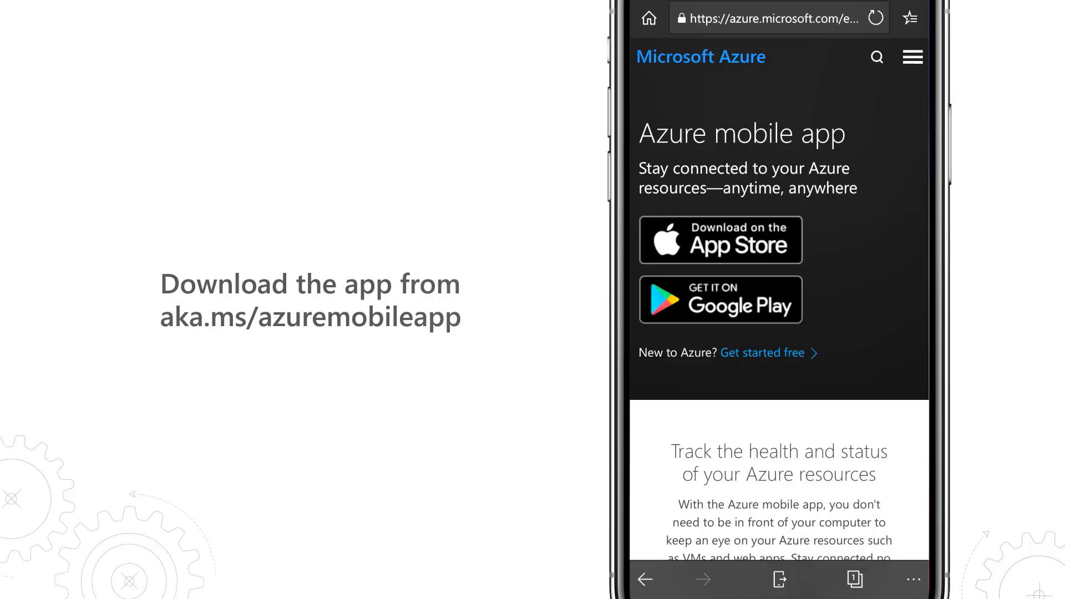
Open the Microsoft Azure App Store listing via the Download on the App Store badge
click(781, 240)
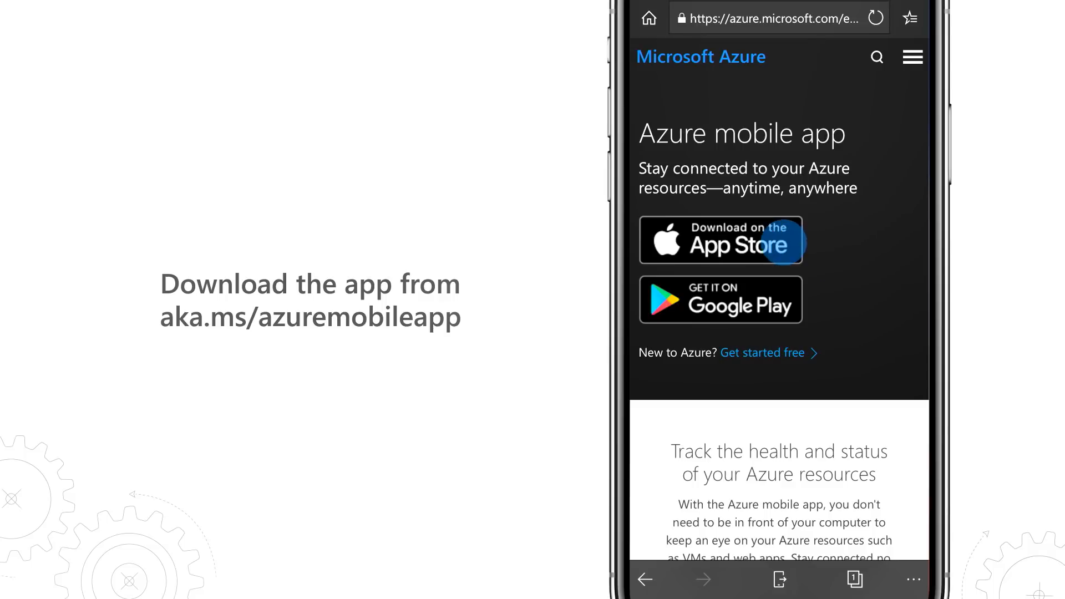
click(720, 240)
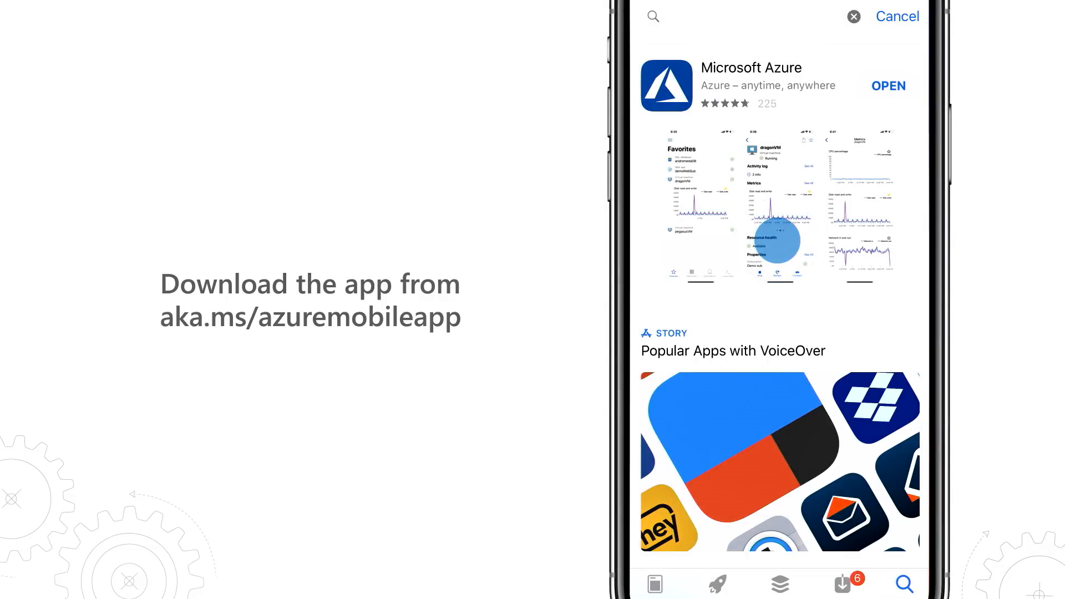